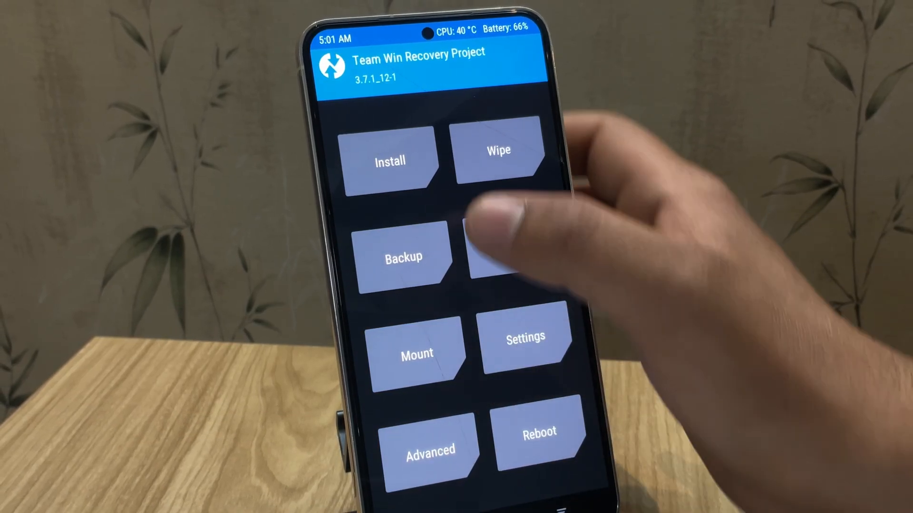
- Check the S23's One UI 6.1 build details under Software information
{"action": "left_click", "coordinate": [390, 162]}
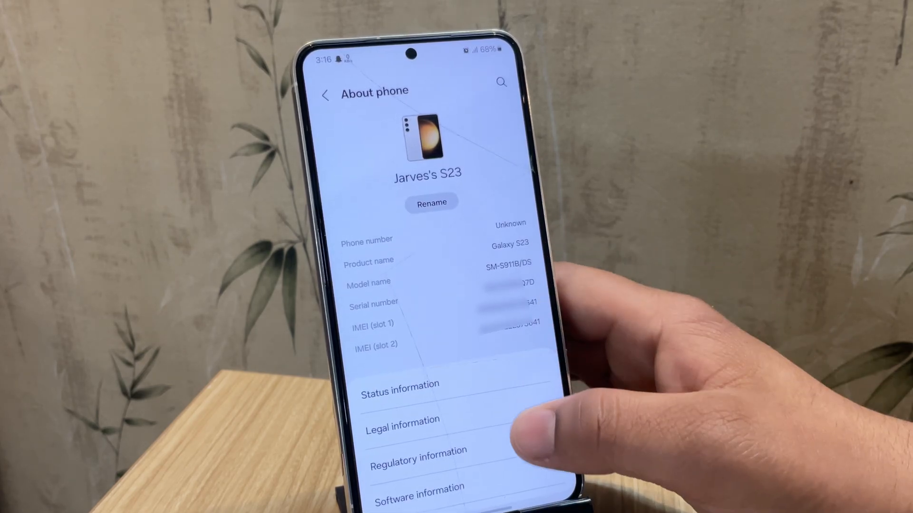
{"action": "scroll", "scroll_direction": "down", "scroll_amount": 3}
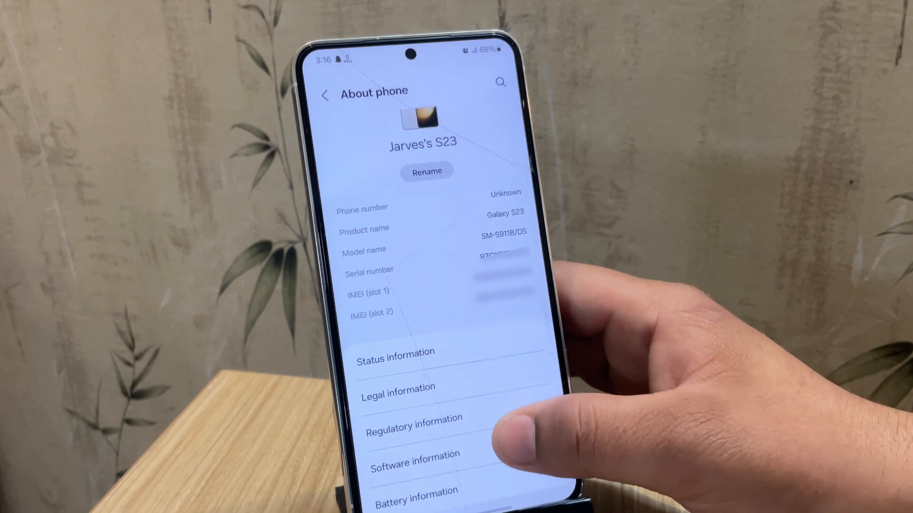
{"action": "left_click", "coordinate": [414, 462]}
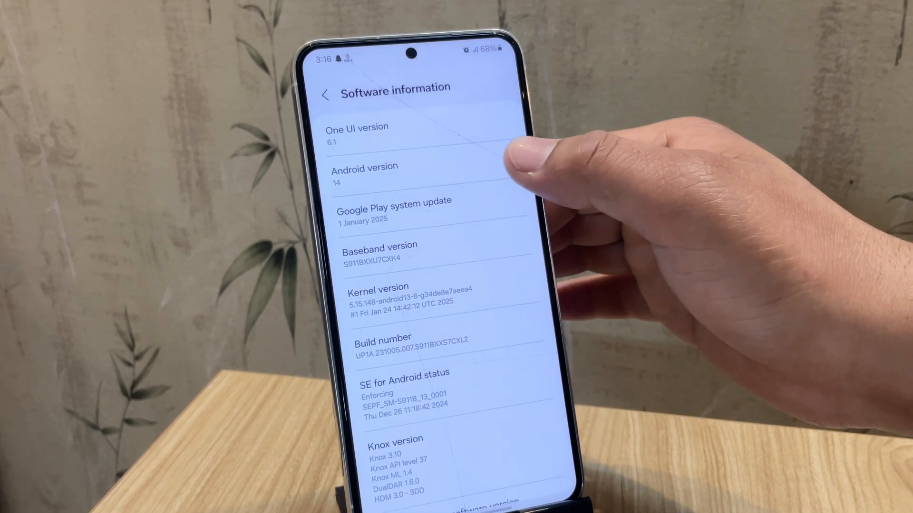
{"action": "scroll", "scroll_direction": "down", "scroll_amount": 3}
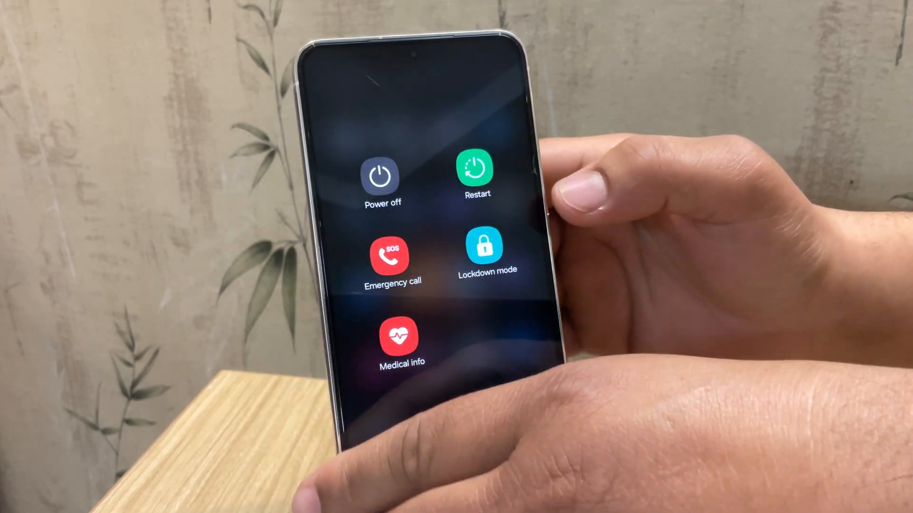
- Power off the S23 and boot it into stock Android Recovery with Power + Volume Up
{"action": "left_click", "coordinate": [380, 175]}
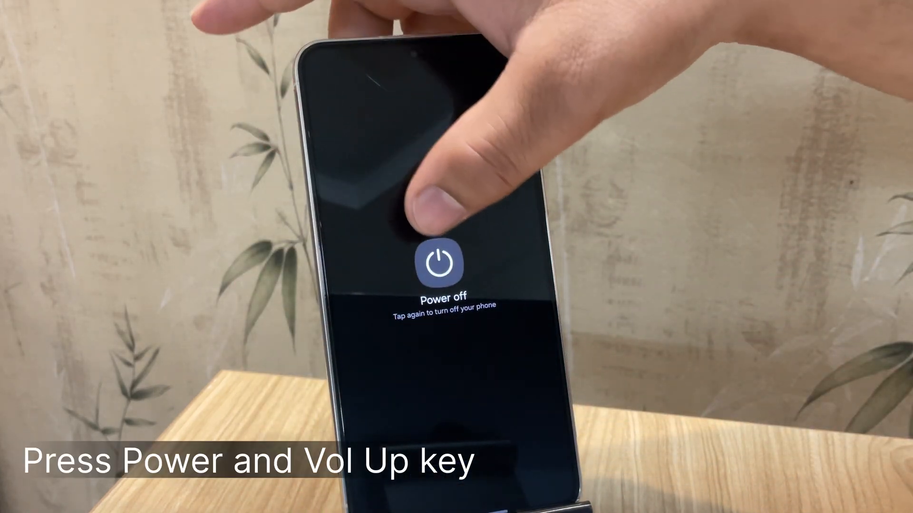
{"action": "key", "text": "power+volup"}
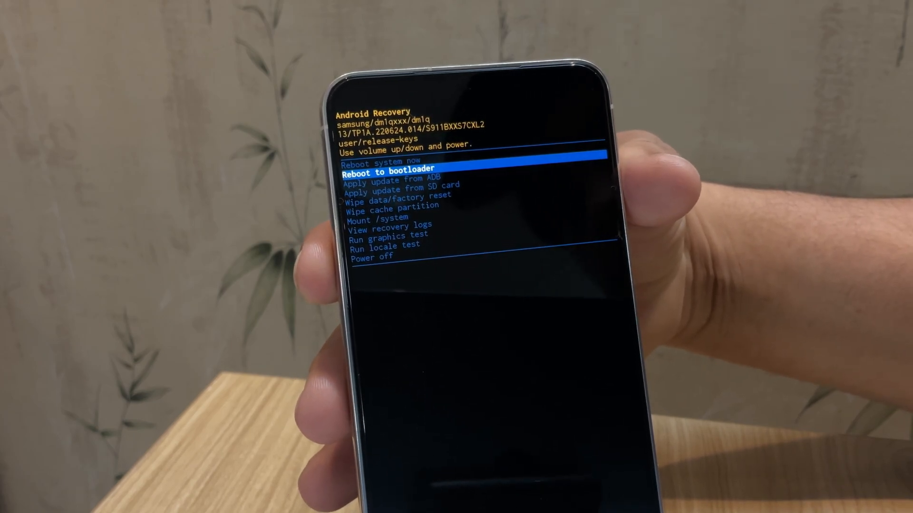
{"action": "key", "text": "VolumeUp"}
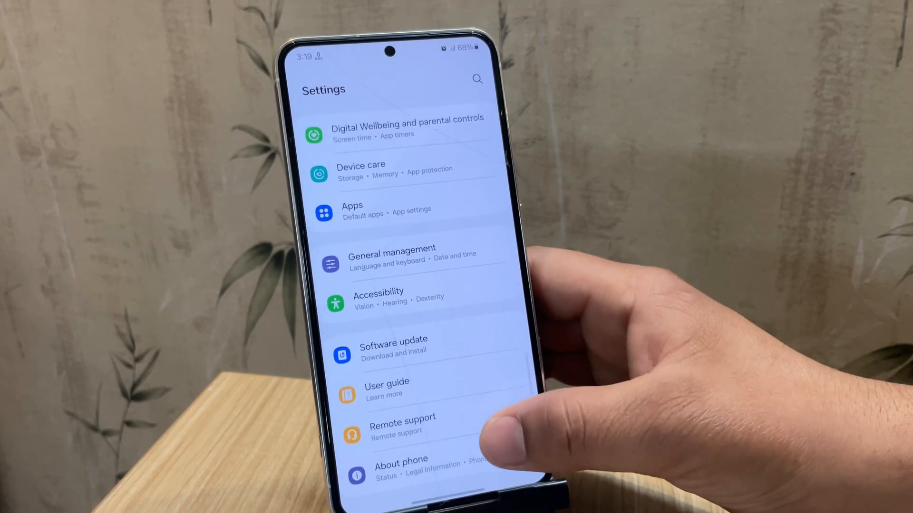
- Tap Build number repeatedly in Software information and confirm with the unlock pattern
{"action": "left_click", "coordinate": [400, 466]}
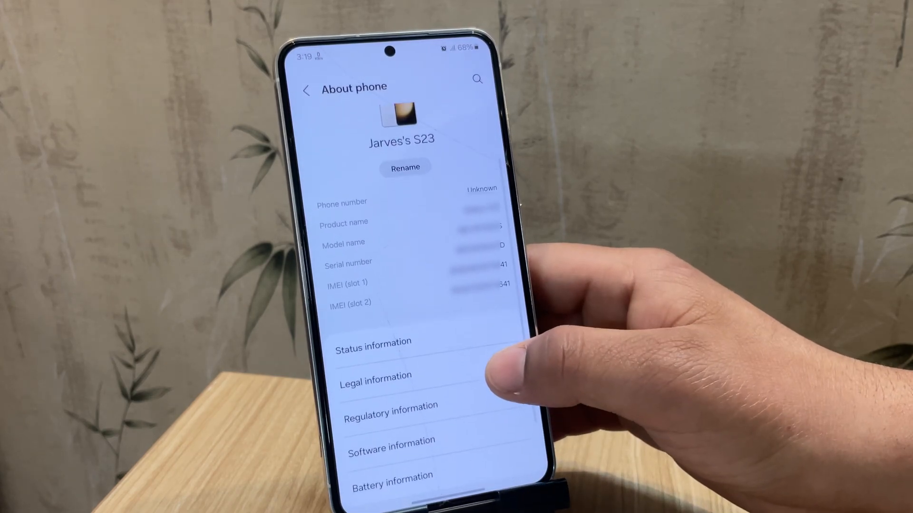
{"action": "left_click", "coordinate": [391, 441]}
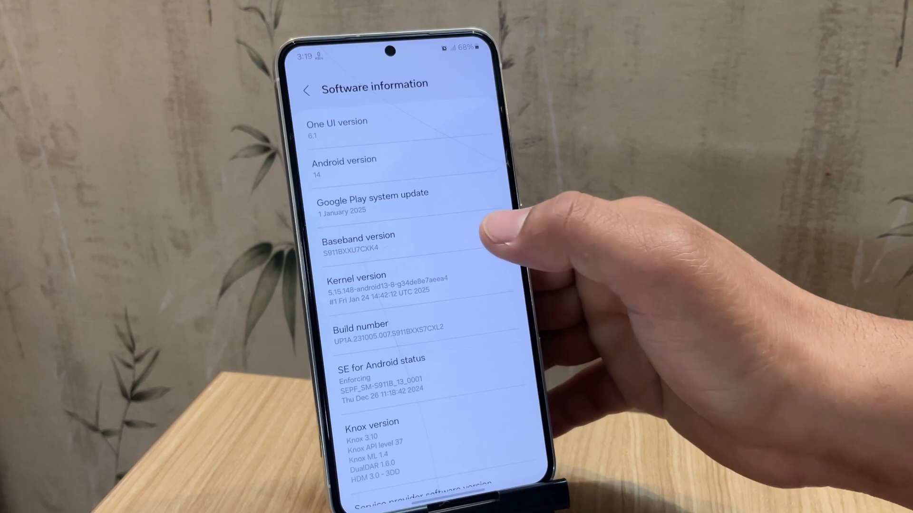
{"action": "left_click", "coordinate": [384, 329]}
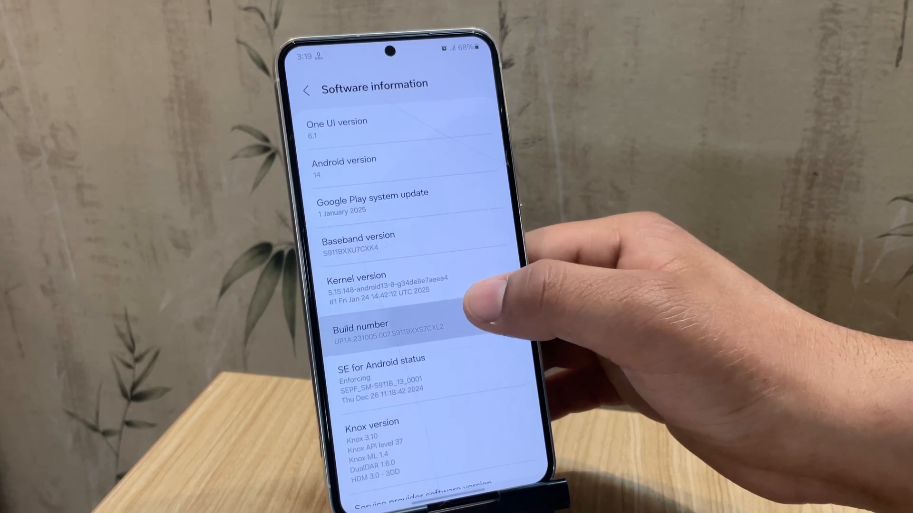
{"action": "left_click", "coordinate": [378, 332]}
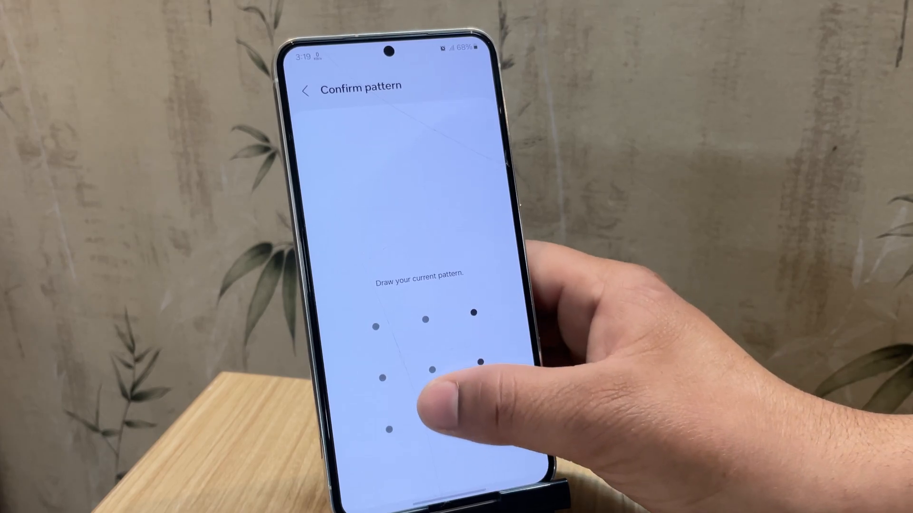
{"action": "left_click", "coordinate": [420, 378]}
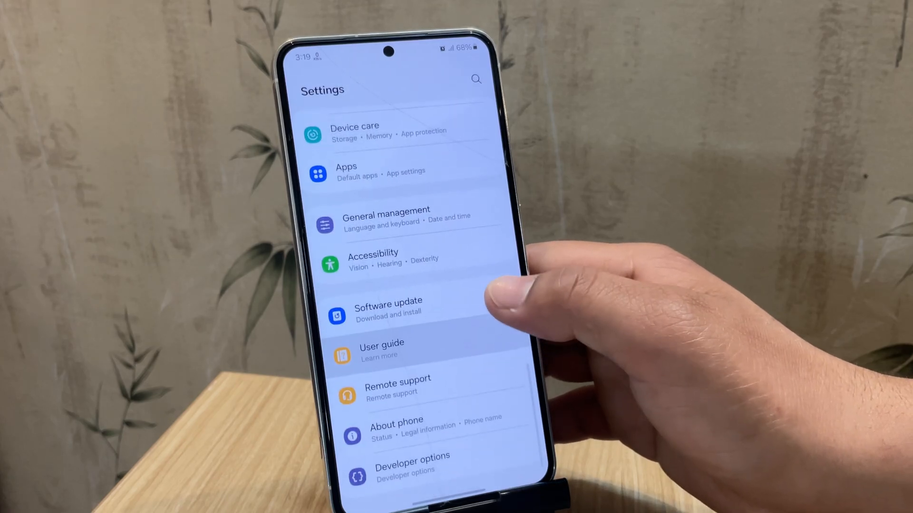
- Open Developer options, confirm OEM unlocking reads 'Bootloader already unlocked', and scroll down
{"action": "left_click", "coordinate": [411, 466]}
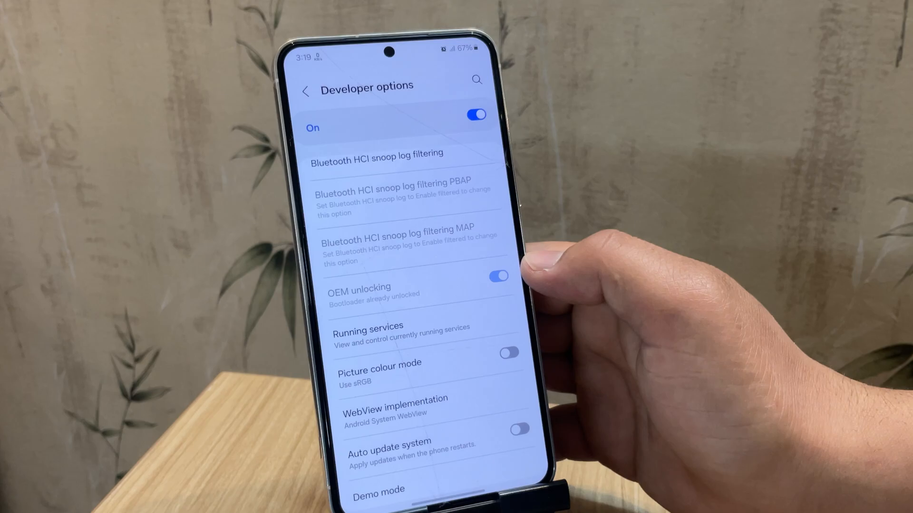
{"action": "scroll", "scroll_direction": "down", "scroll_amount": 3}
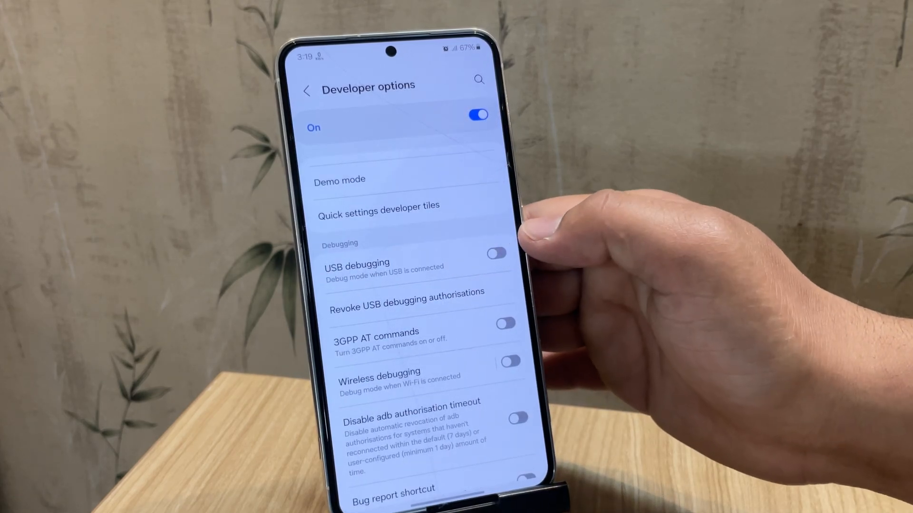
{"action": "left_click", "coordinate": [495, 252]}
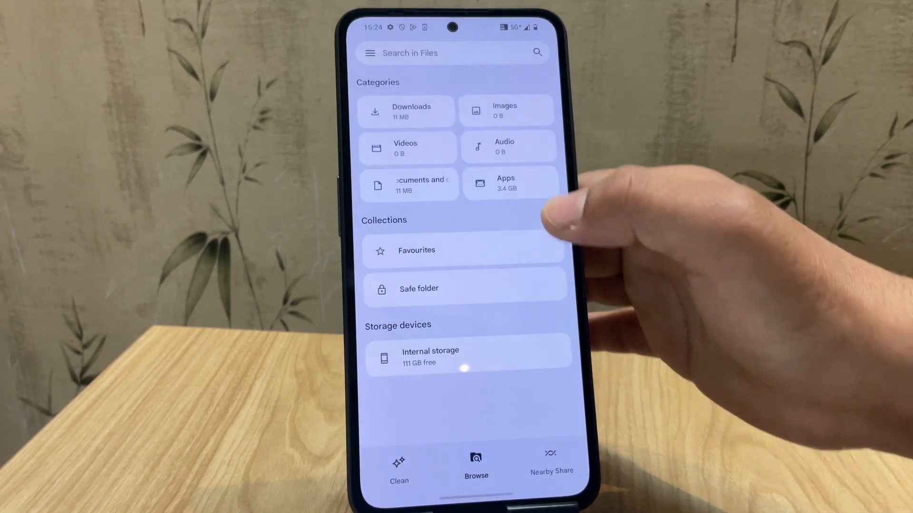
- Install Eros-REL137.apk from Files' Downloads, then launch Chrome
{"action": "left_click", "coordinate": [405, 111]}
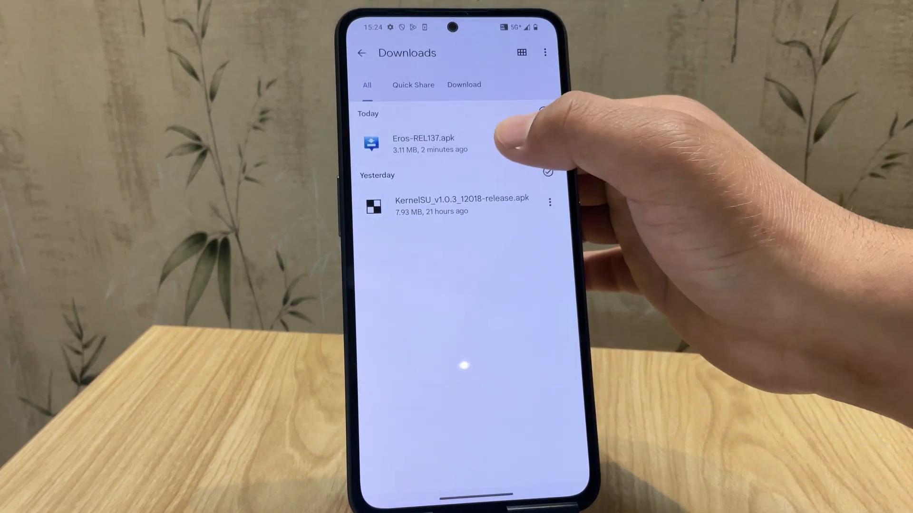
{"action": "left_click", "coordinate": [423, 143]}
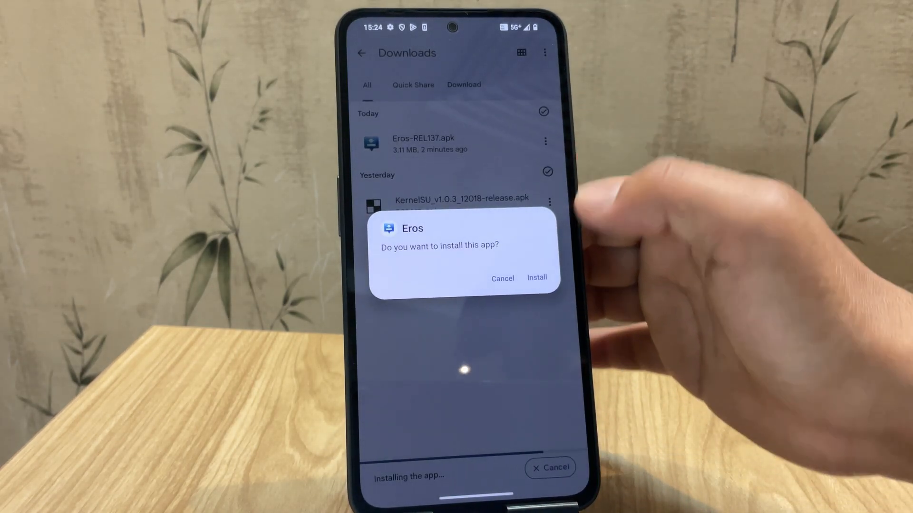
{"action": "left_click", "coordinate": [536, 278]}
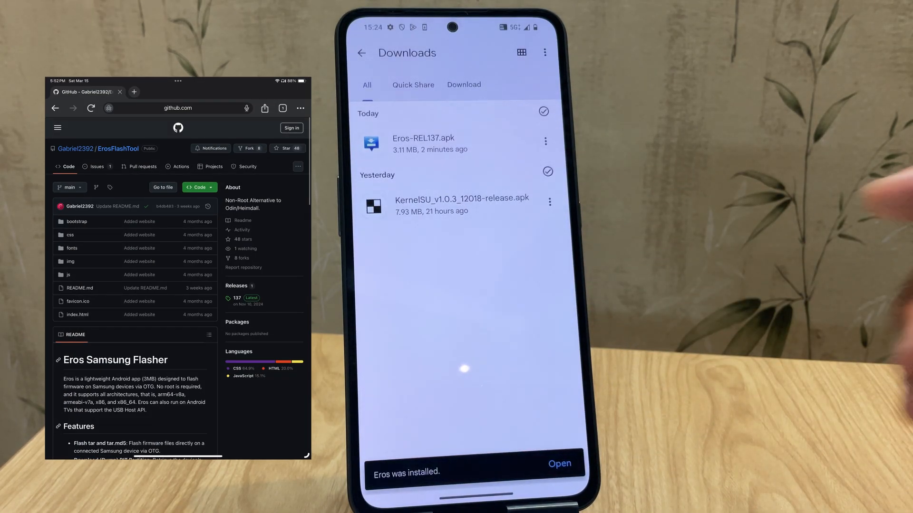
{"action": "left_click", "coordinate": [559, 464]}
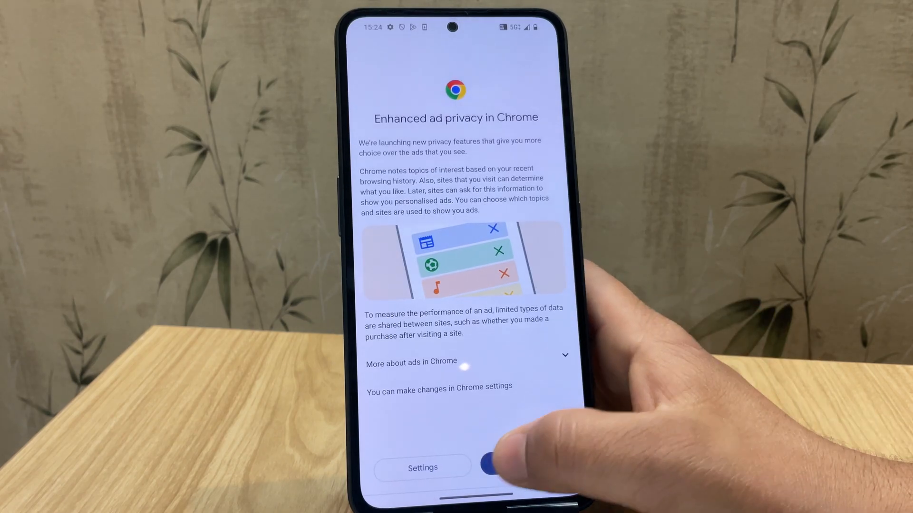
- Dismiss Chrome's ad privacy notice and search 'twrp s23'
{"action": "left_click", "coordinate": [497, 468]}
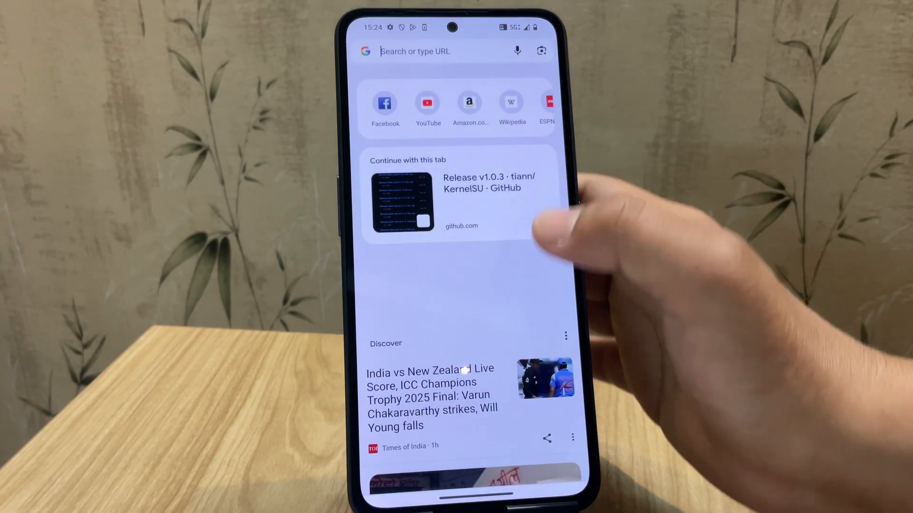
{"action": "type", "text": "t"}
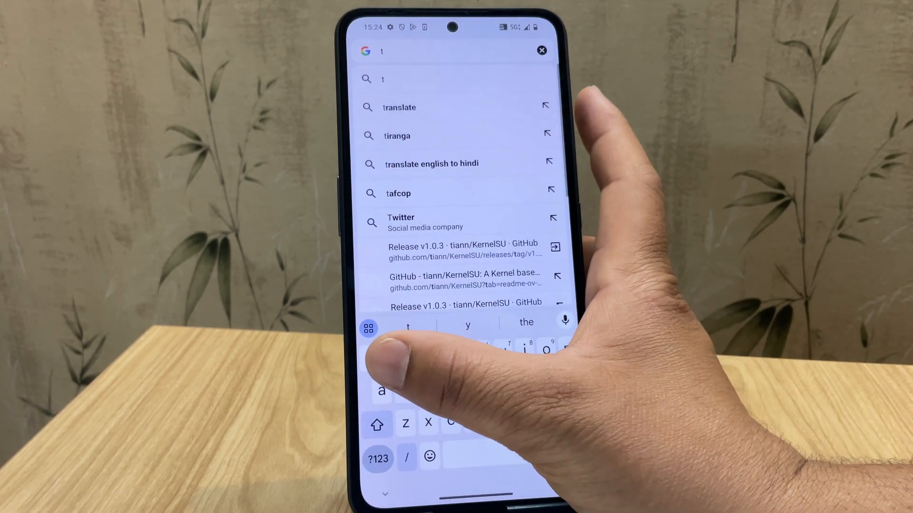
{"action": "type", "text": "wrp for"}
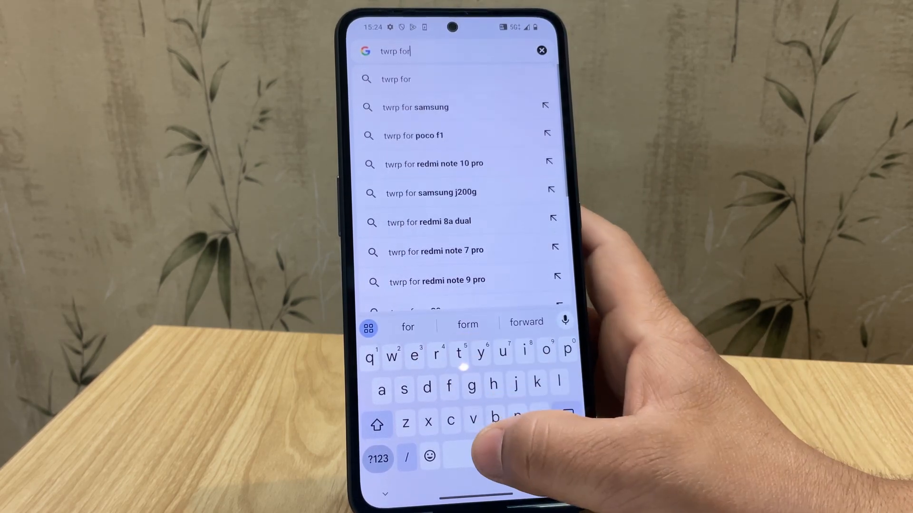
{"action": "type", "text": "s23"}
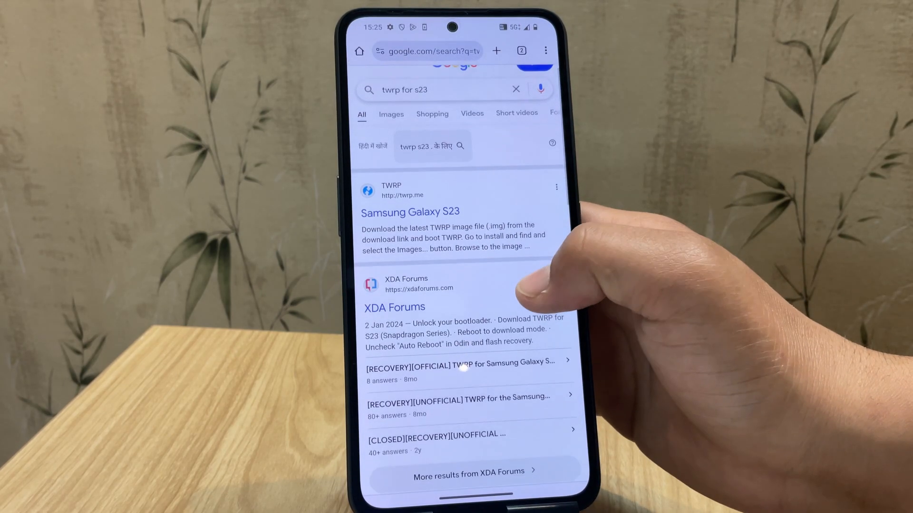
{"action": "scroll", "scroll_direction": "down", "scroll_amount": 3}
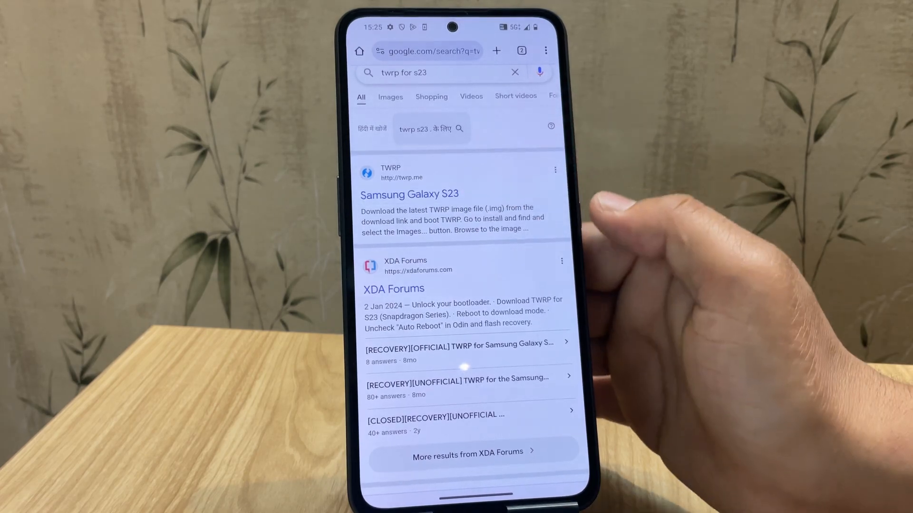
- Download twrp-3.7.1_12-1-dm1q.img.tar from twrp.me's Galaxy S23 page
{"action": "left_click", "coordinate": [409, 194]}
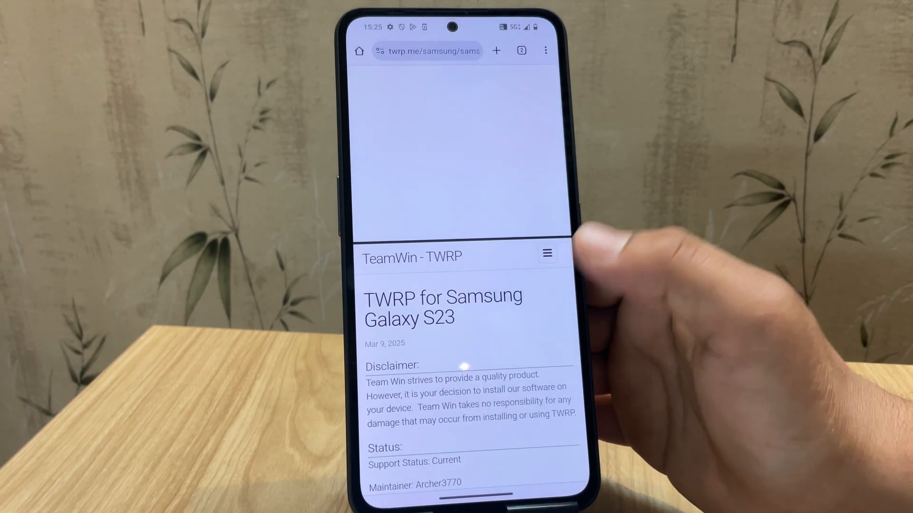
{"action": "scroll", "scroll_direction": "down", "scroll_amount": 3}
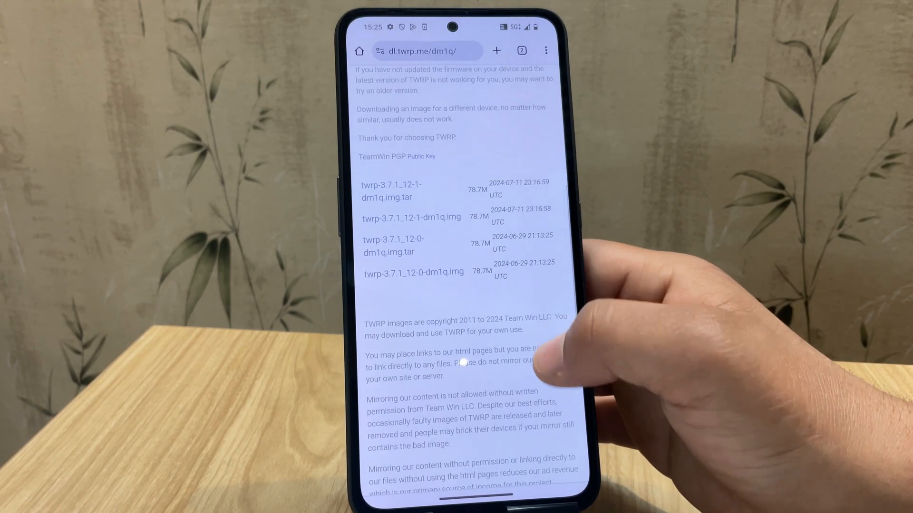
{"action": "scroll", "scroll_direction": "down", "scroll_amount": 3}
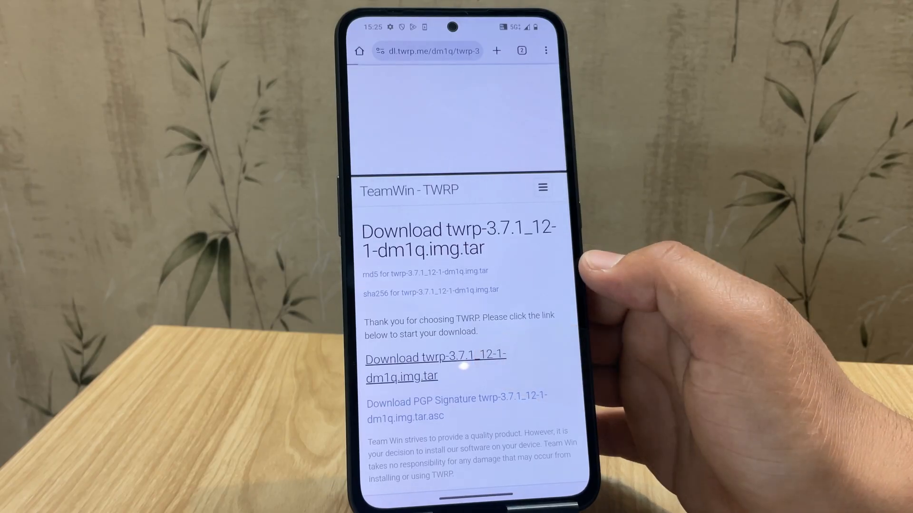
{"action": "left_click", "coordinate": [437, 366]}
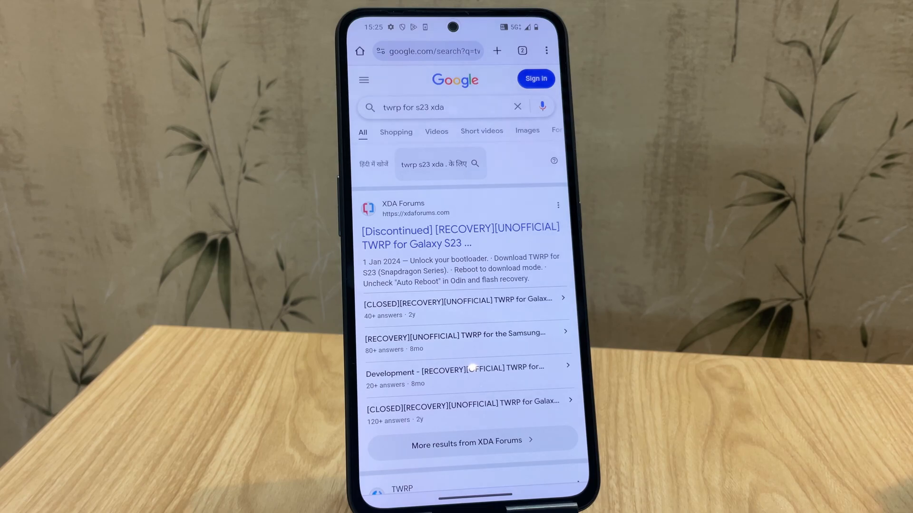
- Get vbmeta.tar from the XDA TWRP thread, verify both downloads, and go home
{"action": "left_click", "coordinate": [459, 237]}
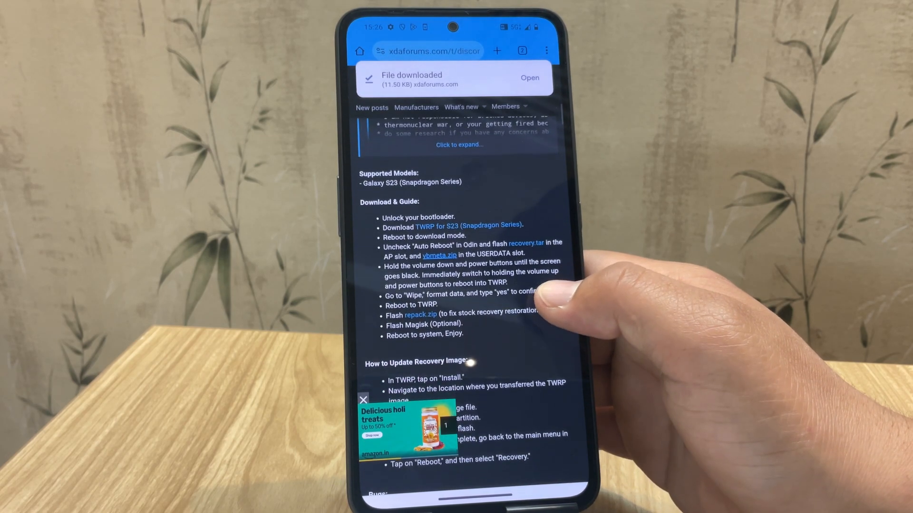
{"action": "left_click", "coordinate": [546, 51]}
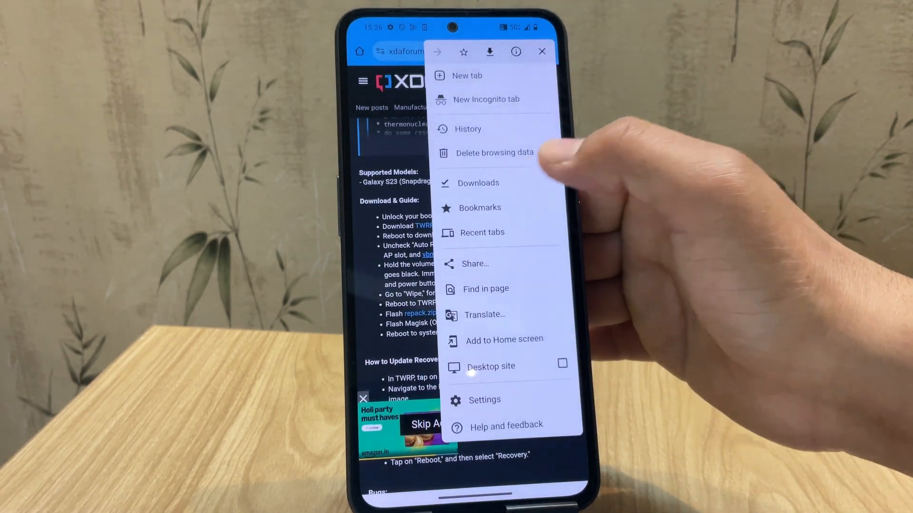
{"action": "left_click", "coordinate": [478, 183]}
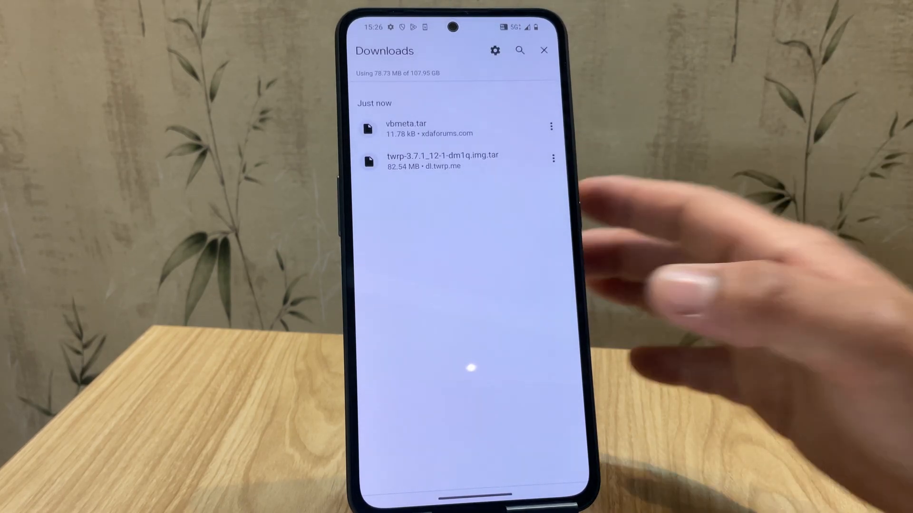
{"action": "left_click", "coordinate": [544, 49]}
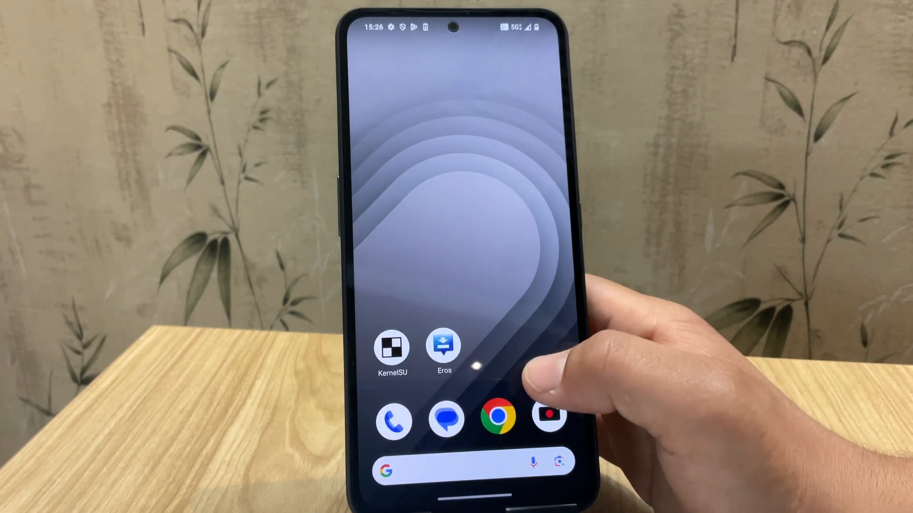
- Open Eros and restart the USB-connected S23 into Download mode
{"action": "left_click_drag", "start_coordinate": [456, 407], "coordinate": [456, 175]}
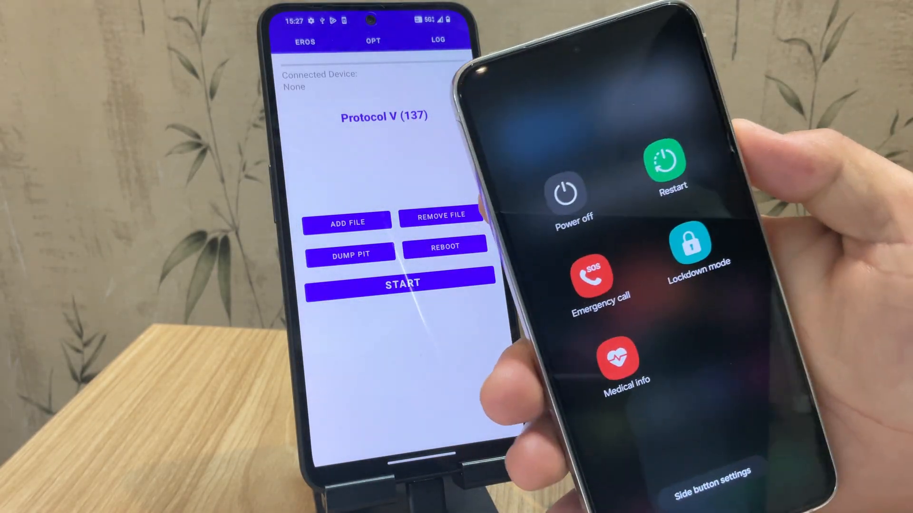
{"action": "left_click", "coordinate": [672, 169]}
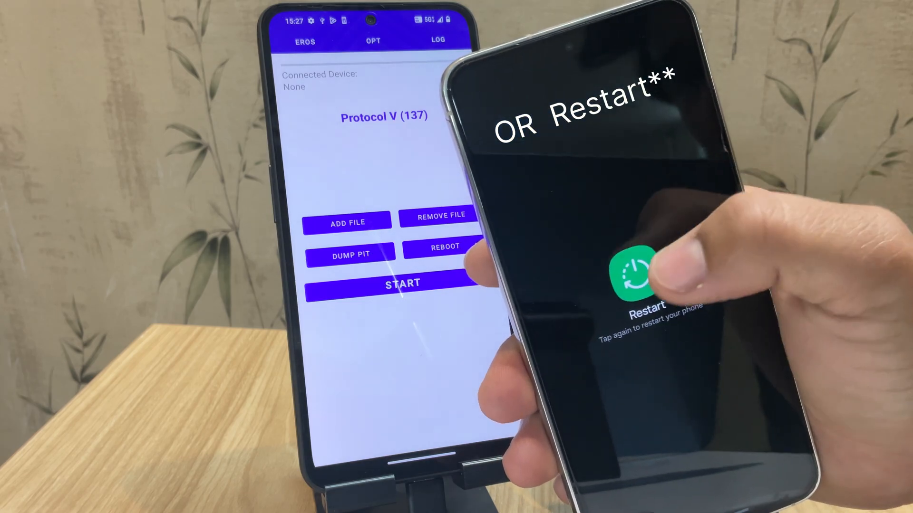
{"action": "left_click", "coordinate": [637, 274]}
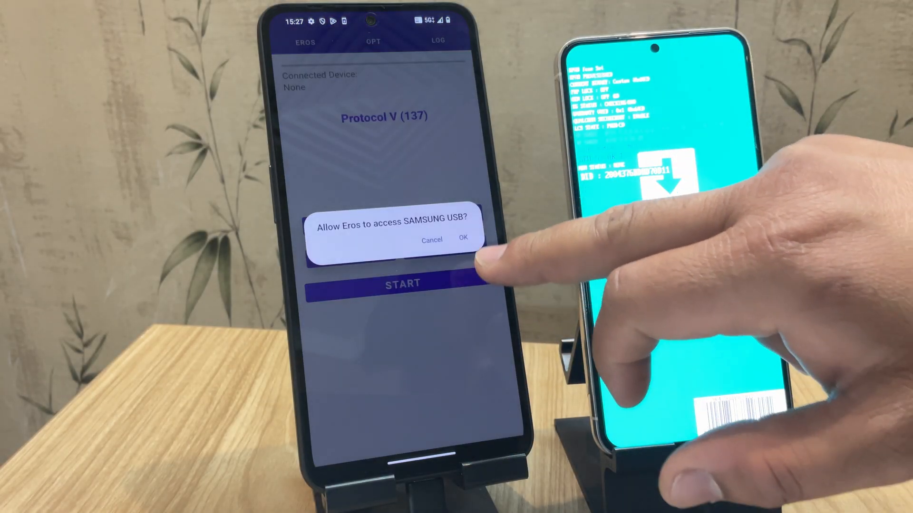
- Allow Eros USB access to the S23 and add twrp-3.7.1_12-1-dm1q.img.tar and vbmeta.tar
{"action": "left_click", "coordinate": [462, 238]}
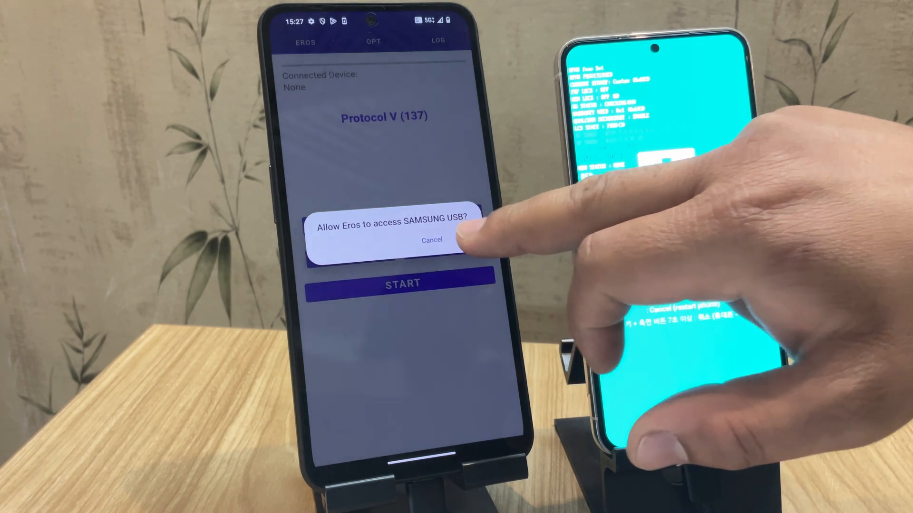
{"action": "left_click", "coordinate": [442, 232]}
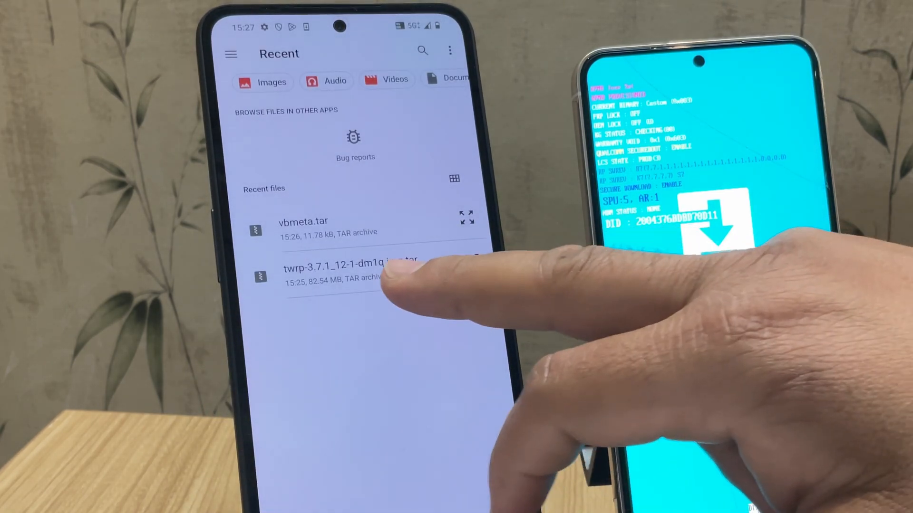
{"action": "left_click", "coordinate": [349, 269]}
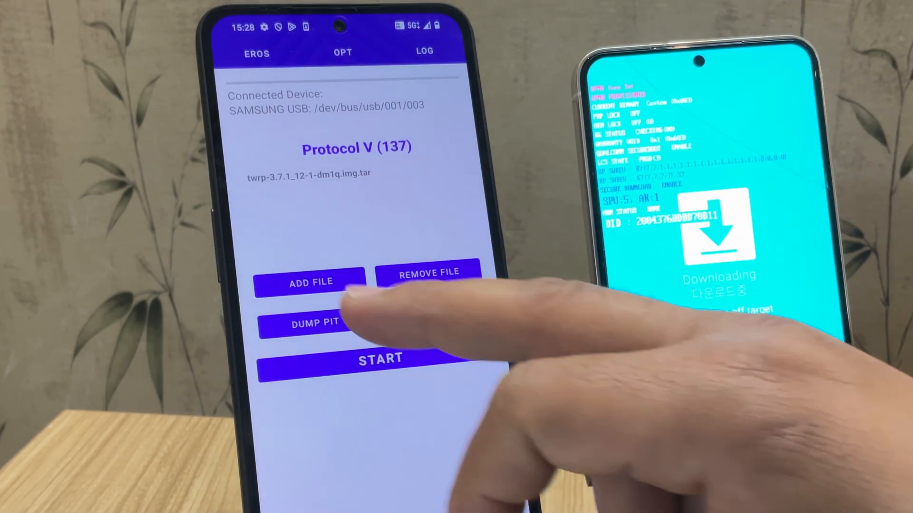
{"action": "left_click", "coordinate": [309, 283]}
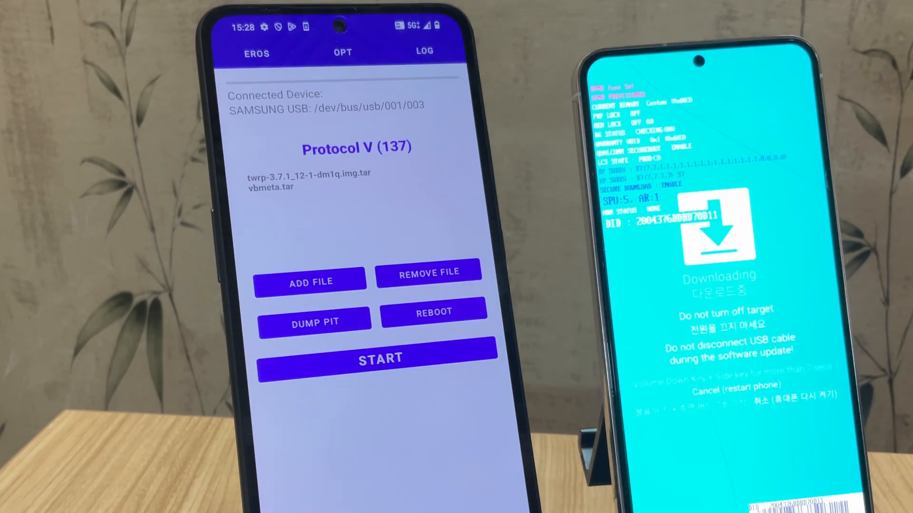
- Switch off Auto Reboot in the OPT tab and return to the EROS tab
{"action": "left_click", "coordinate": [342, 52]}
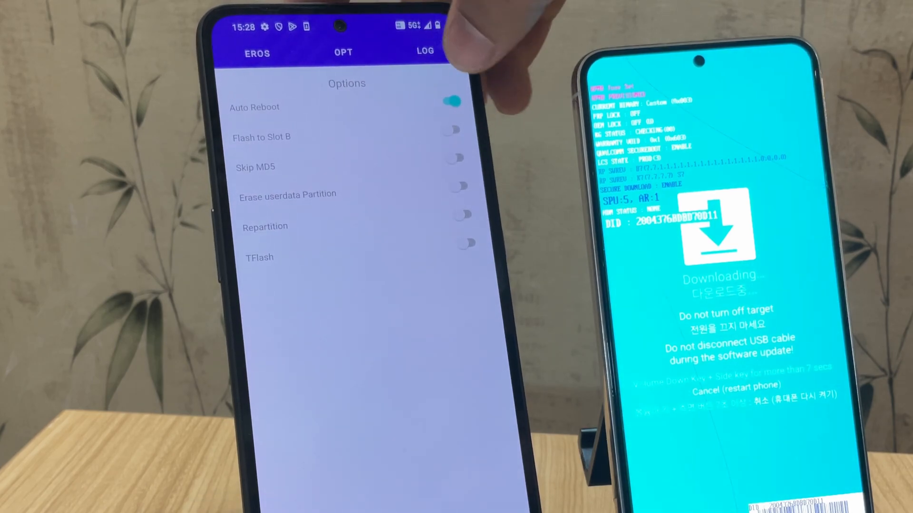
{"action": "left_click", "coordinate": [451, 102]}
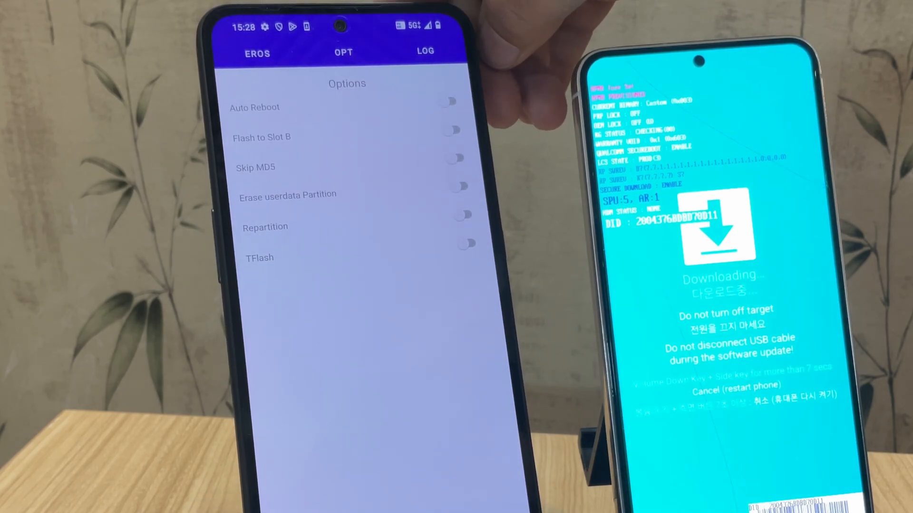
{"action": "left_click", "coordinate": [257, 53]}
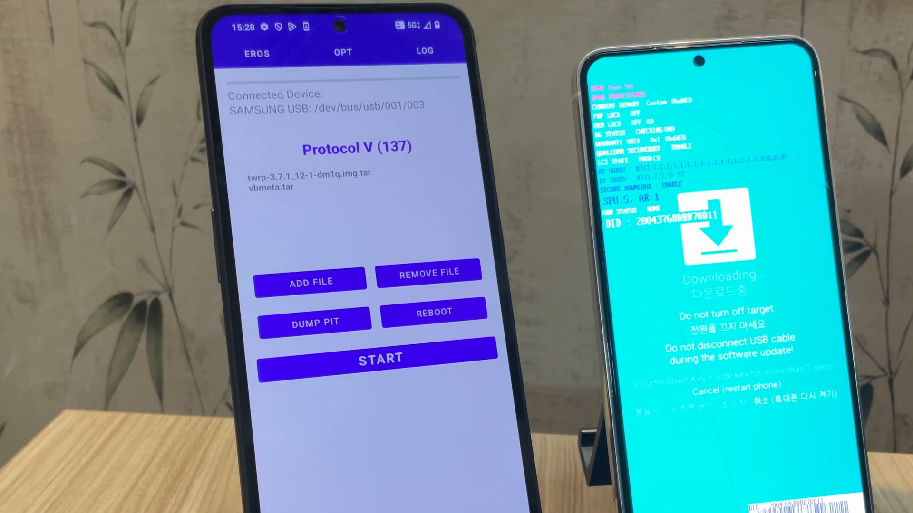
- Start flashing both TAR files to the S23, ending in TWRP 3.7.1_12-1 recovery
{"action": "left_click", "coordinate": [402, 283]}
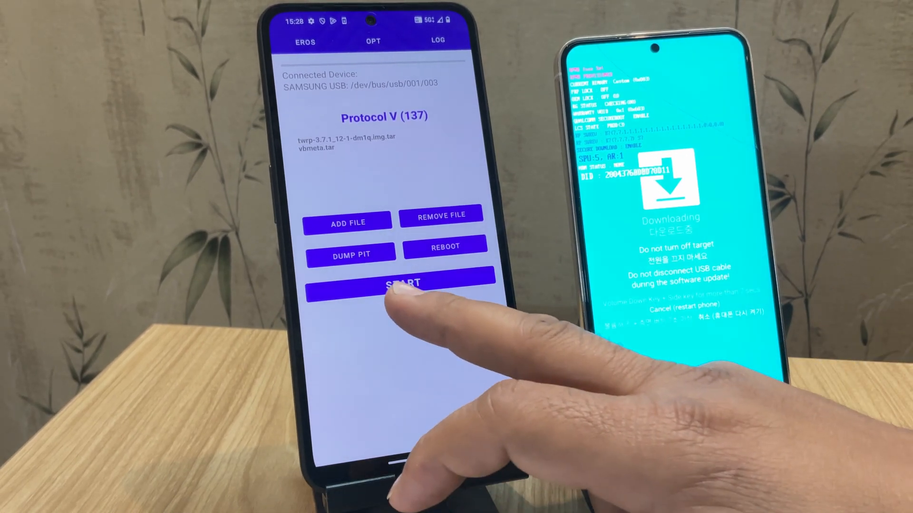
{"action": "left_click", "coordinate": [402, 284]}
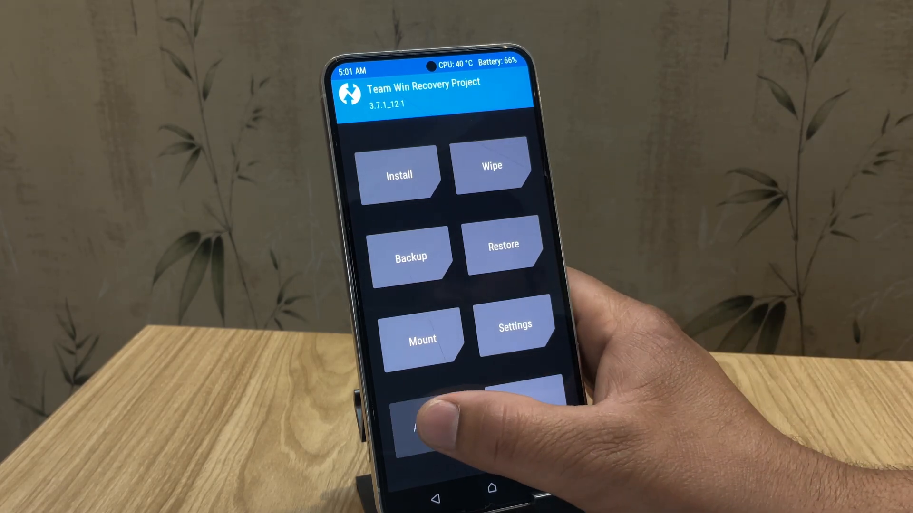
{"action": "left_click", "coordinate": [422, 419]}
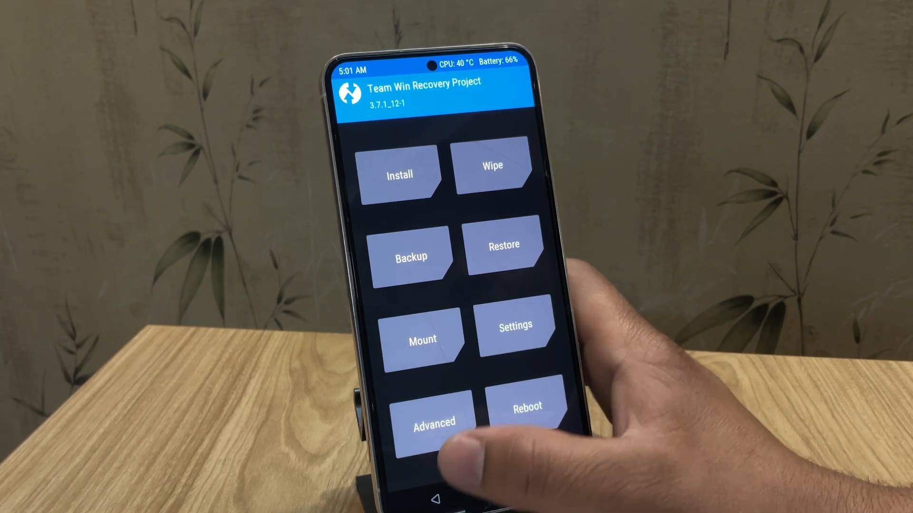
{"action": "left_click", "coordinate": [399, 174]}
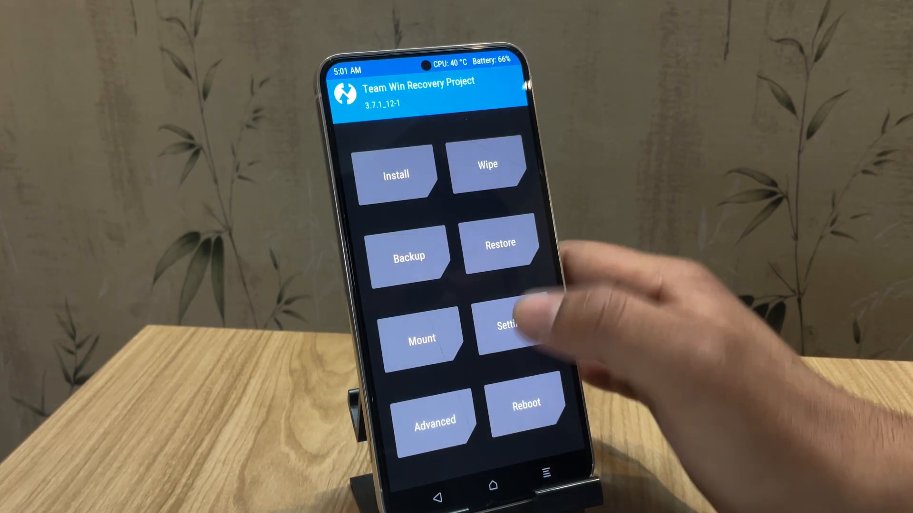
{"action": "left_click", "coordinate": [486, 168]}
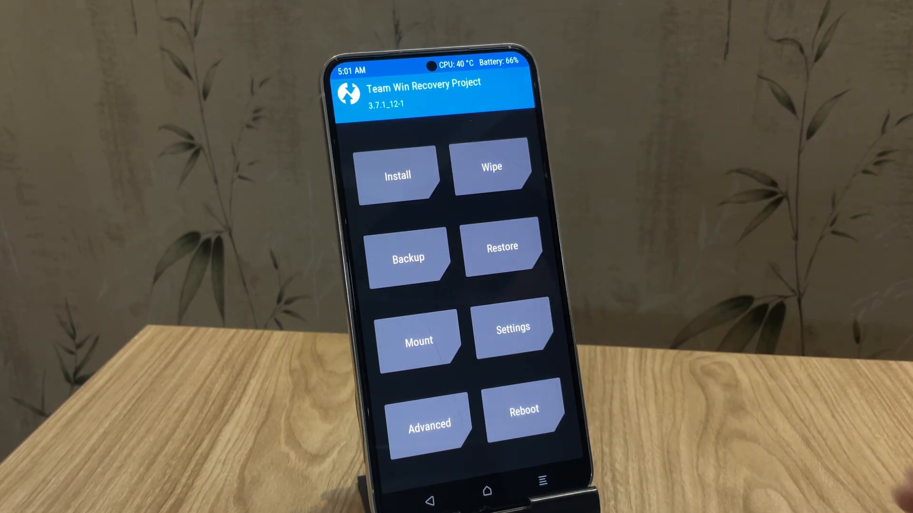
{"action": "left_click", "coordinate": [521, 409]}
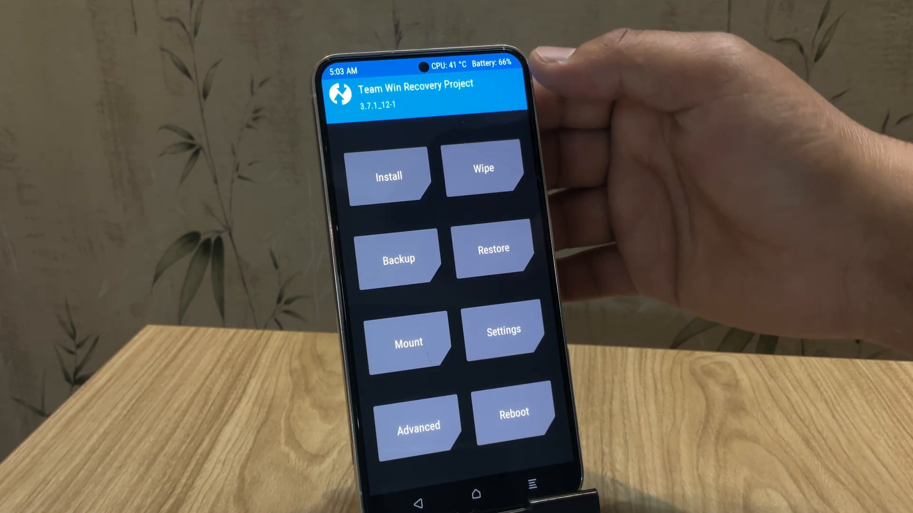
- Format the S23's data partition in TWRP, confirming with 'yes', then open the Reboot options
{"action": "left_click", "coordinate": [483, 168]}
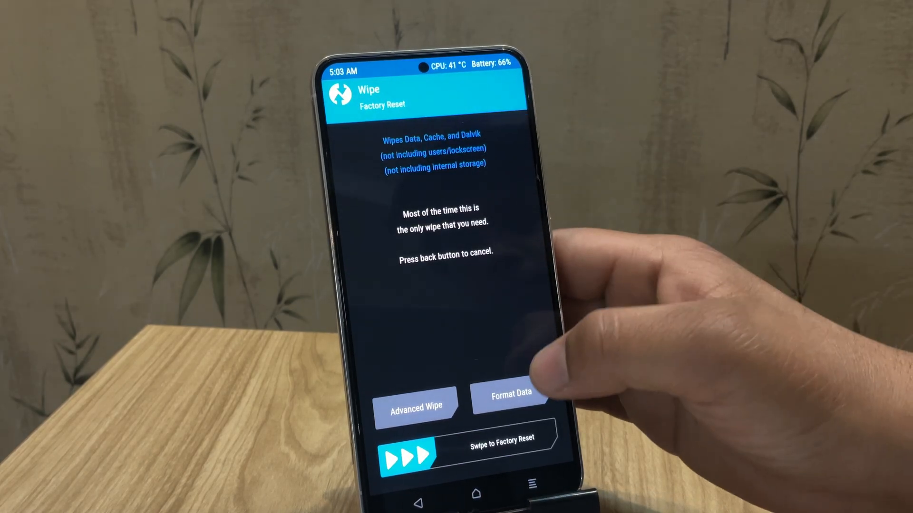
{"action": "left_click", "coordinate": [509, 396]}
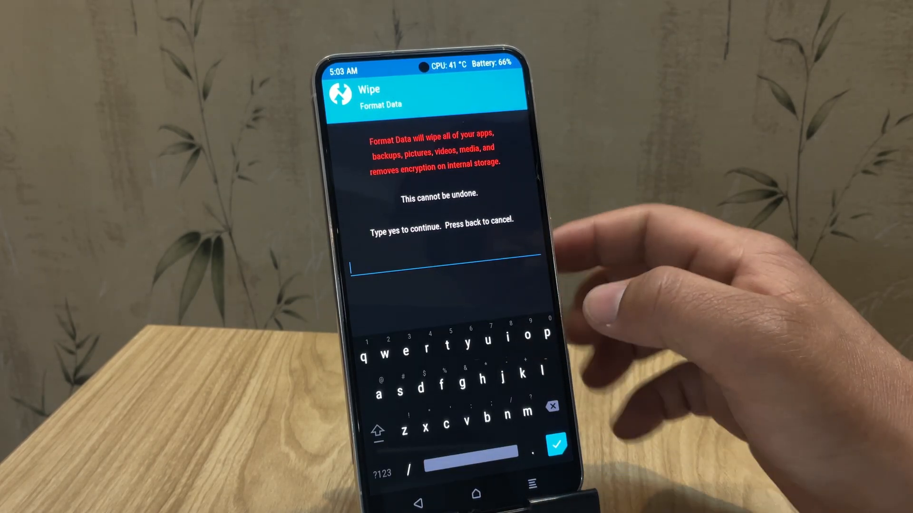
{"action": "type", "text": "ye"}
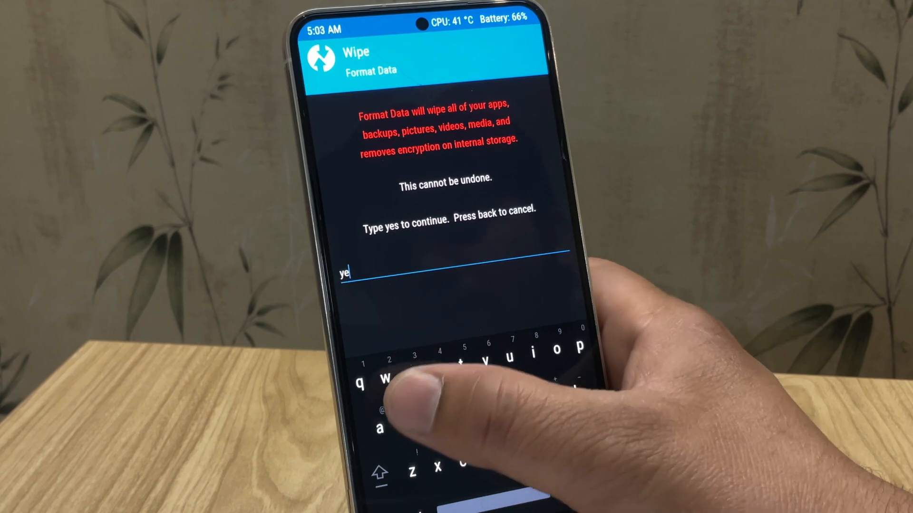
{"action": "type", "text": "s"}
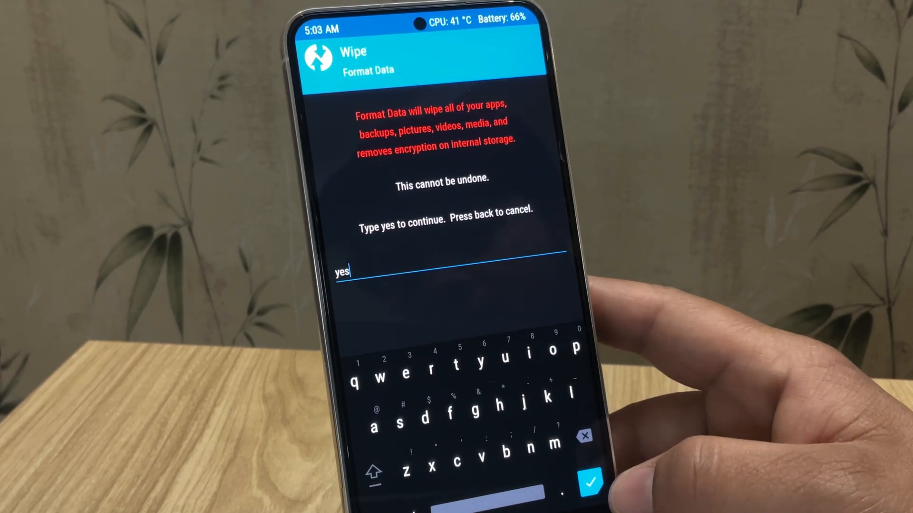
{"action": "left_click", "coordinate": [591, 482]}
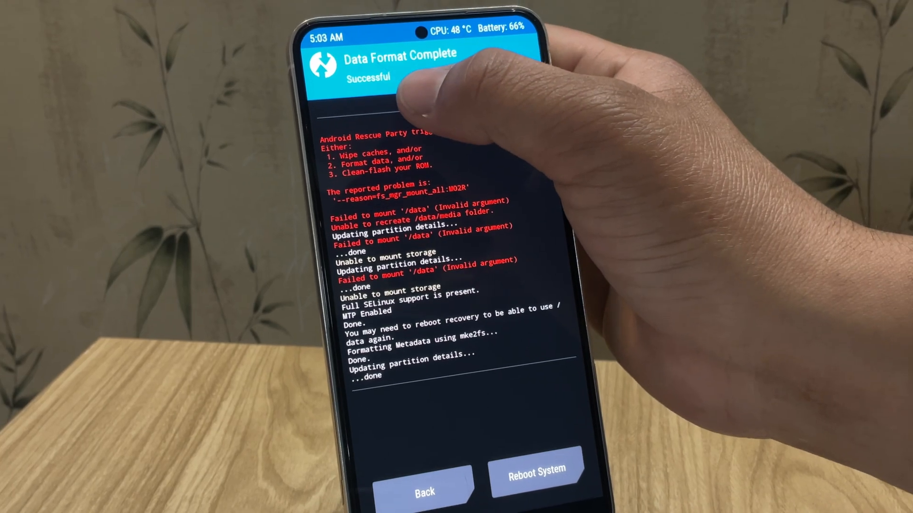
{"action": "left_click", "coordinate": [423, 491]}
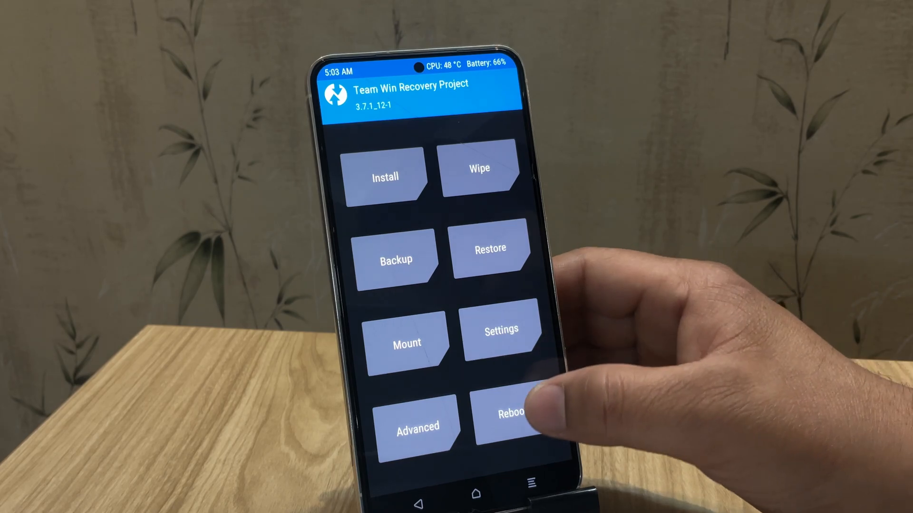
{"action": "left_click", "coordinate": [511, 414]}
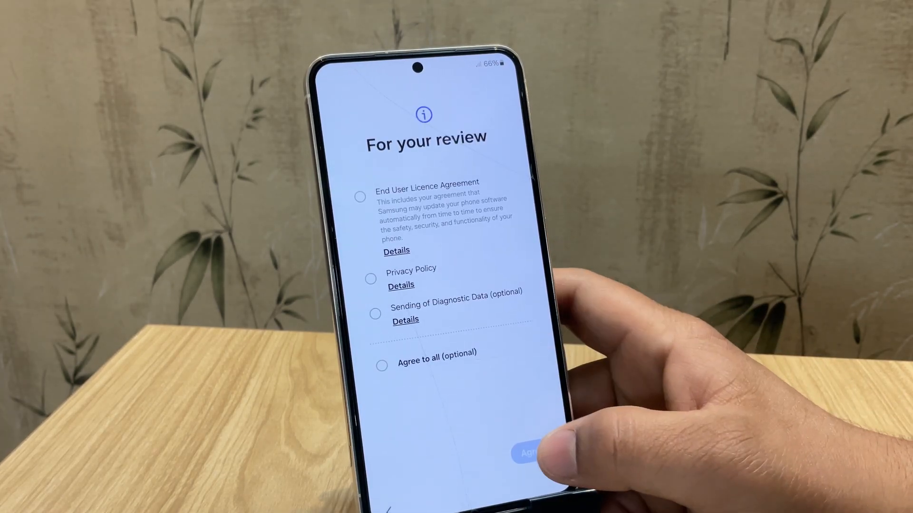
- Agree to terms, skip Wi-Fi and screen lock, keep light mode, and finish setup
{"action": "left_click", "coordinate": [529, 453]}
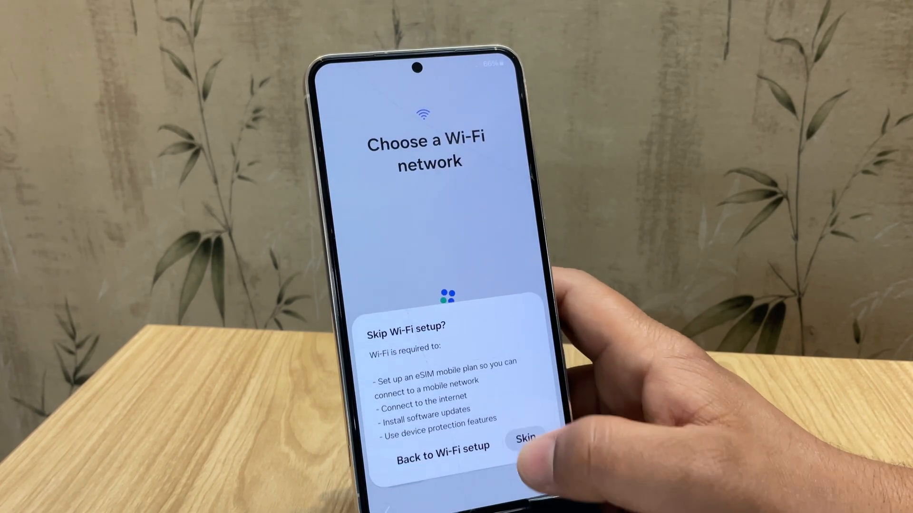
{"action": "left_click", "coordinate": [522, 438]}
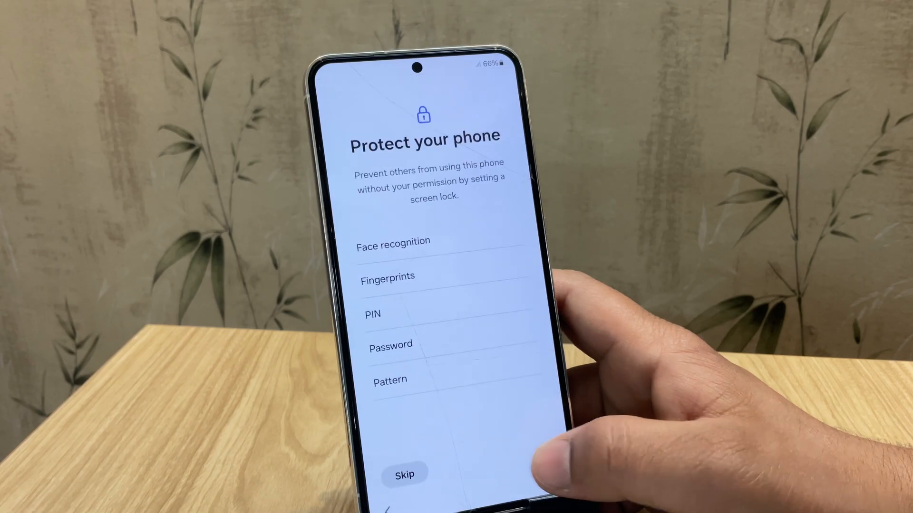
{"action": "left_click", "coordinate": [405, 474]}
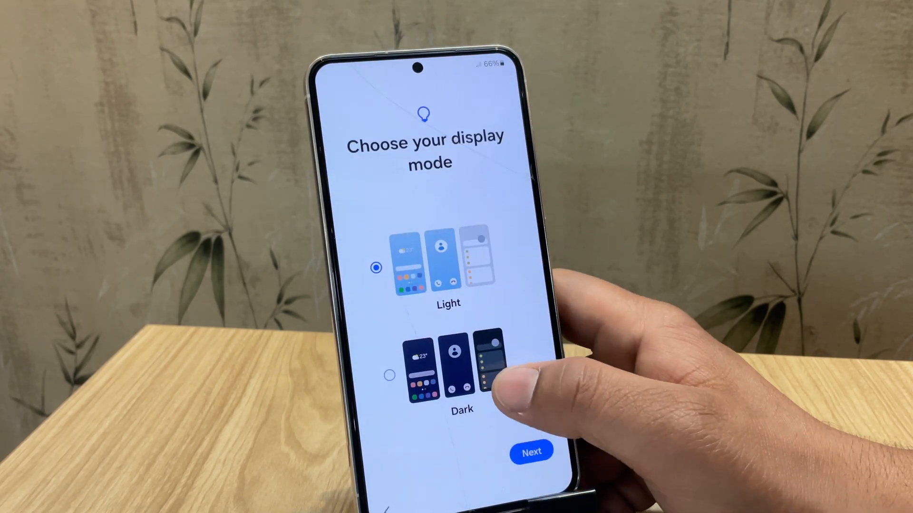
{"action": "left_click", "coordinate": [529, 450]}
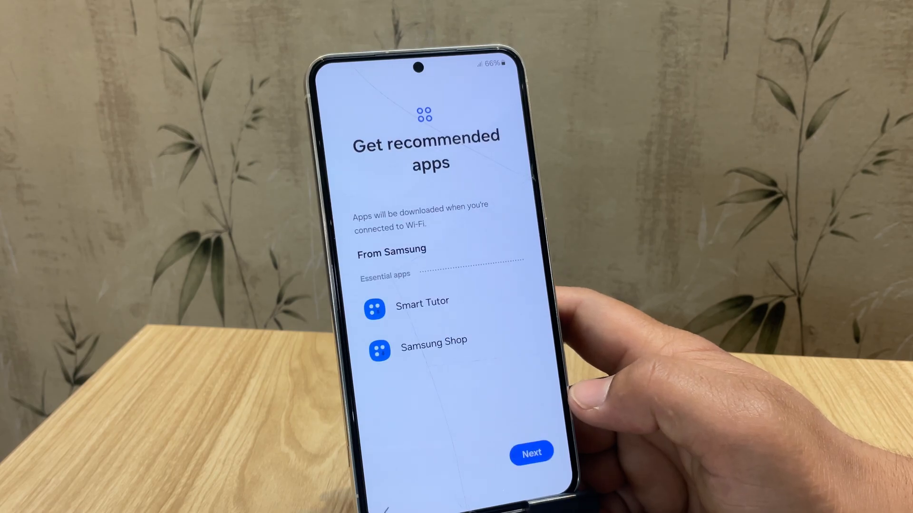
{"action": "left_click", "coordinate": [530, 452]}
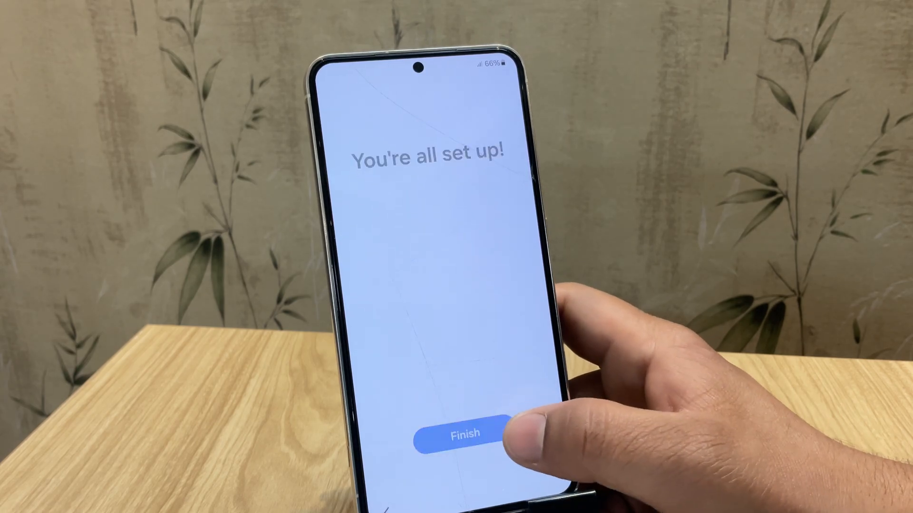
{"action": "left_click", "coordinate": [465, 433]}
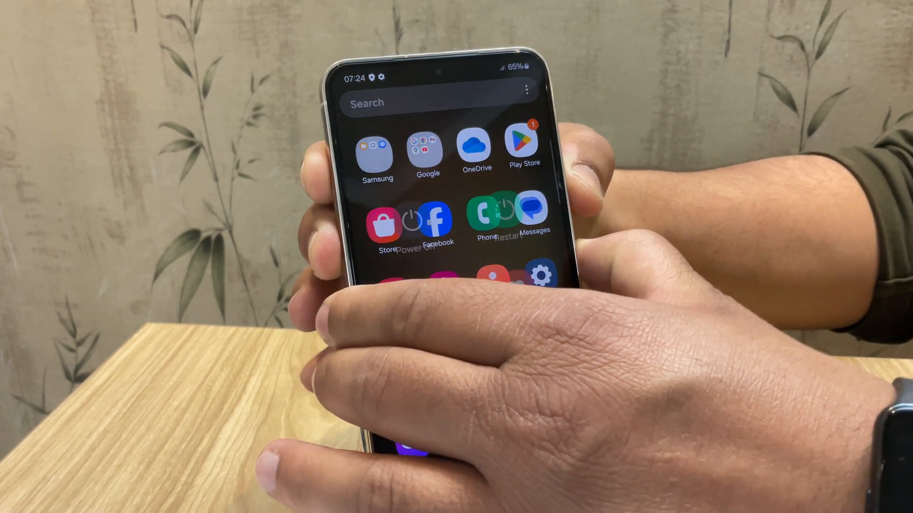
- Power off the Galaxy S23 from its power menu and confirm
{"action": "left_click", "coordinate": [412, 224]}
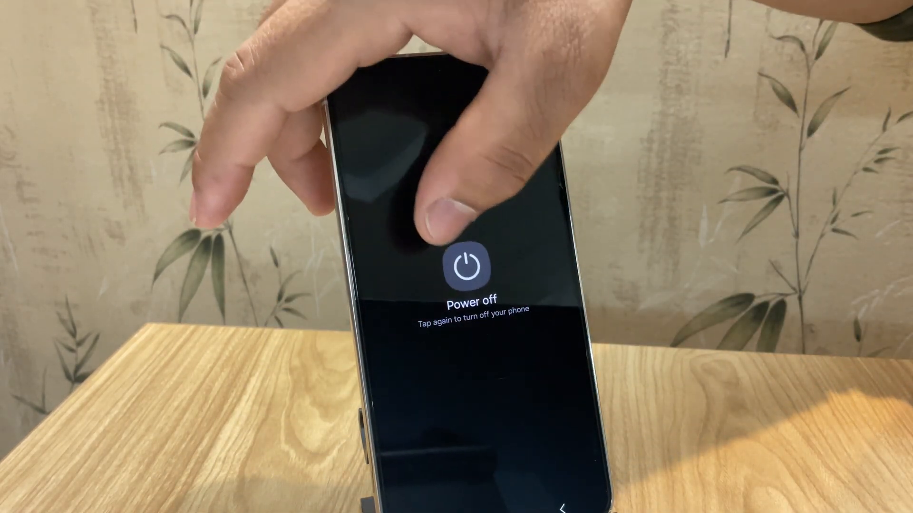
{"action": "left_click", "coordinate": [466, 268]}
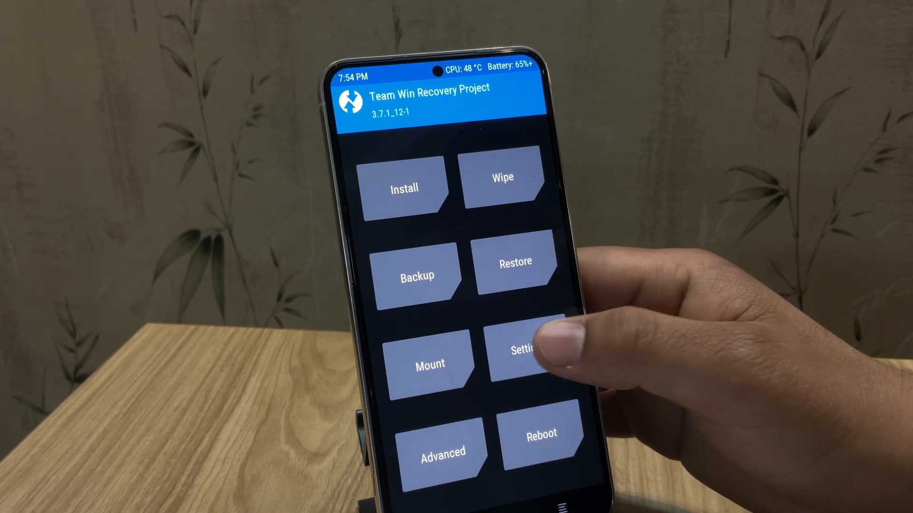
- Open TWRP's Advanced menu with Terminal, File Manager and ADB Sideload
{"action": "left_click", "coordinate": [523, 350]}
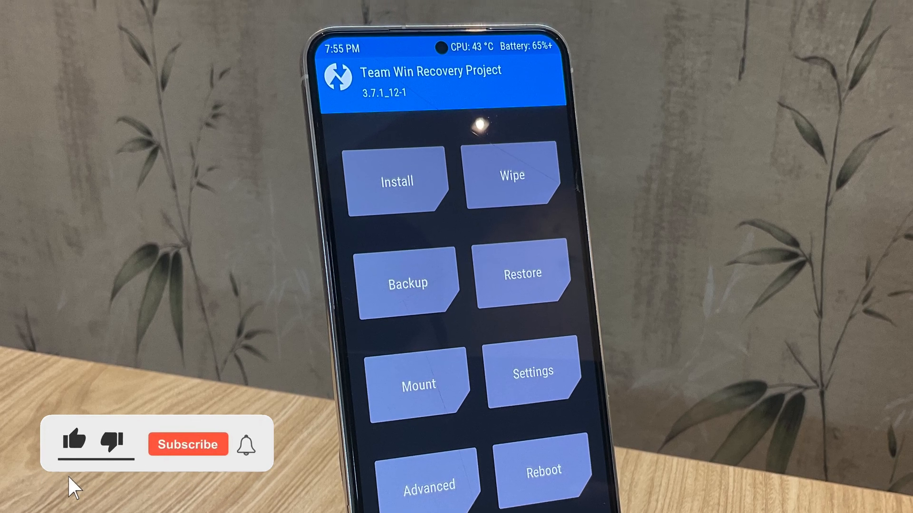
{"action": "left_click", "coordinate": [428, 485]}
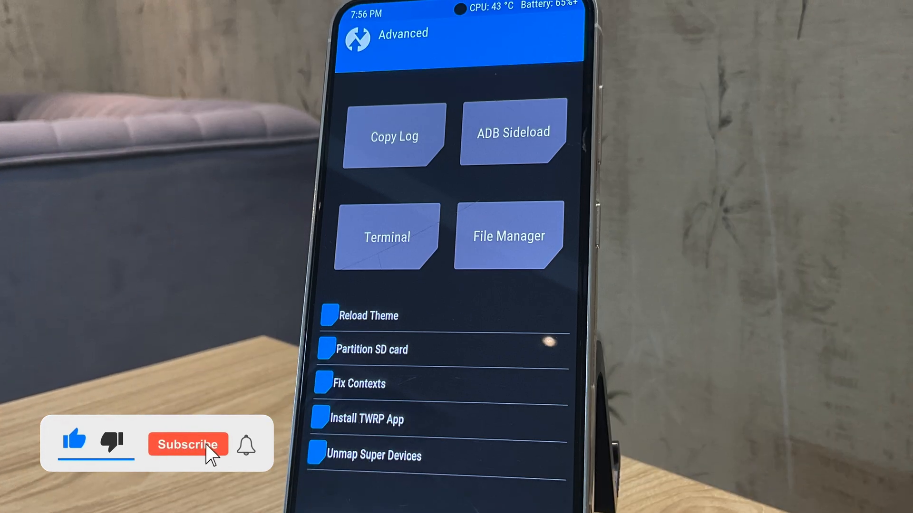
{"action": "left_click", "coordinate": [187, 445]}
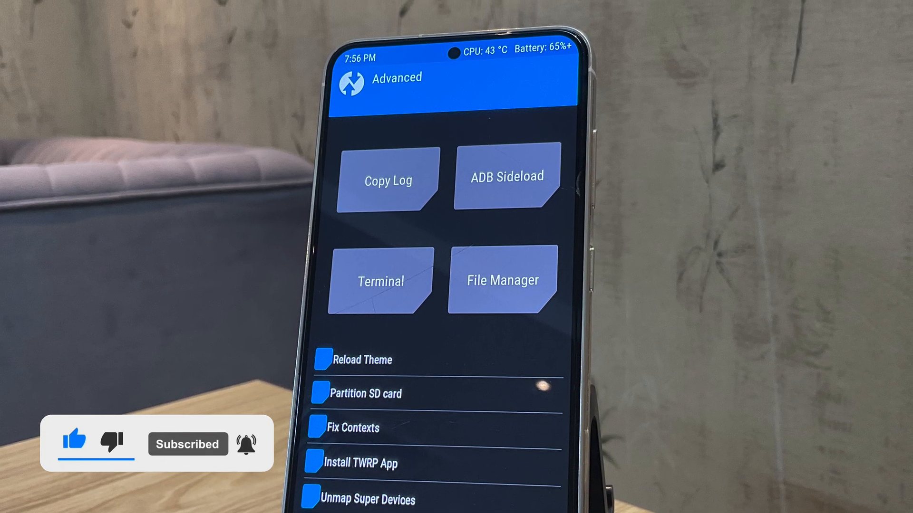